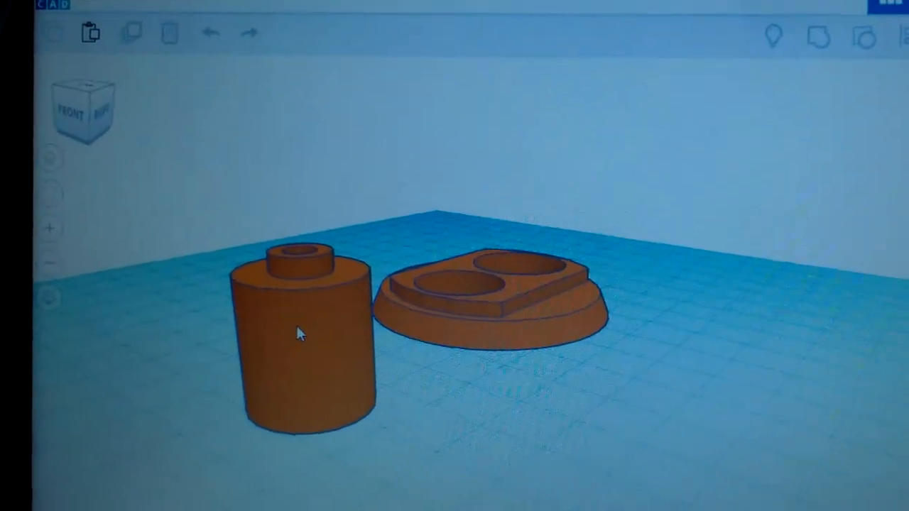
# - Select the cylindrical lens holder on the workplane to show its Shape inspector
pyautogui.click(299, 334)
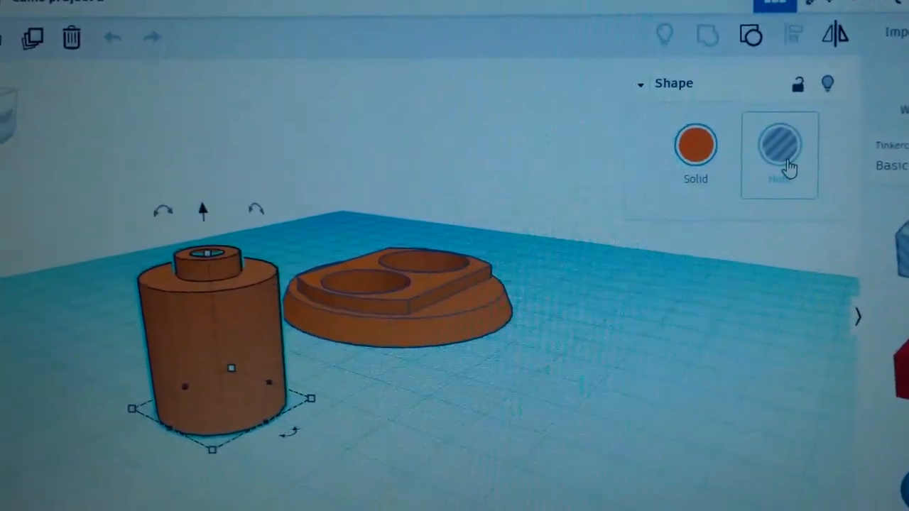
# - Convert the selected lens-holder cylinder from Solid to Hole
pyautogui.click(780, 145)
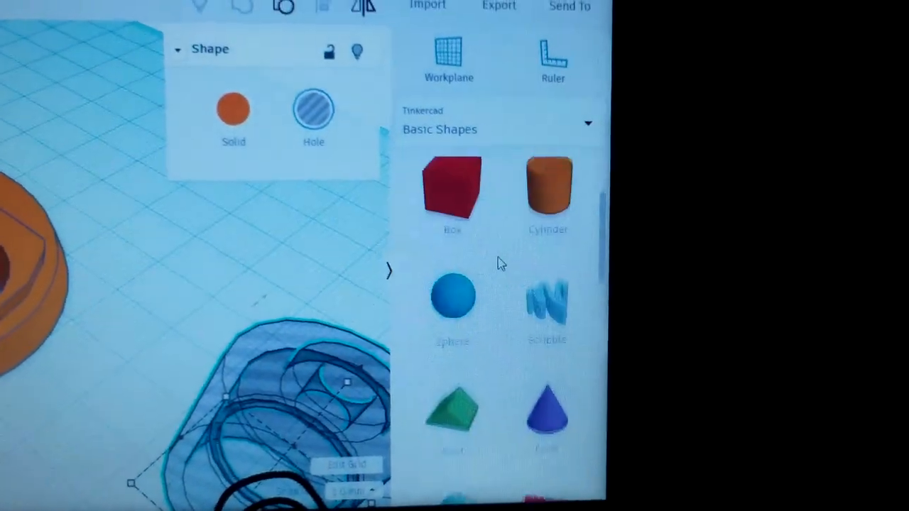
# - Browse the Basic Shapes panel and expand the shape library category dropdown
pyautogui.scroll(-3)
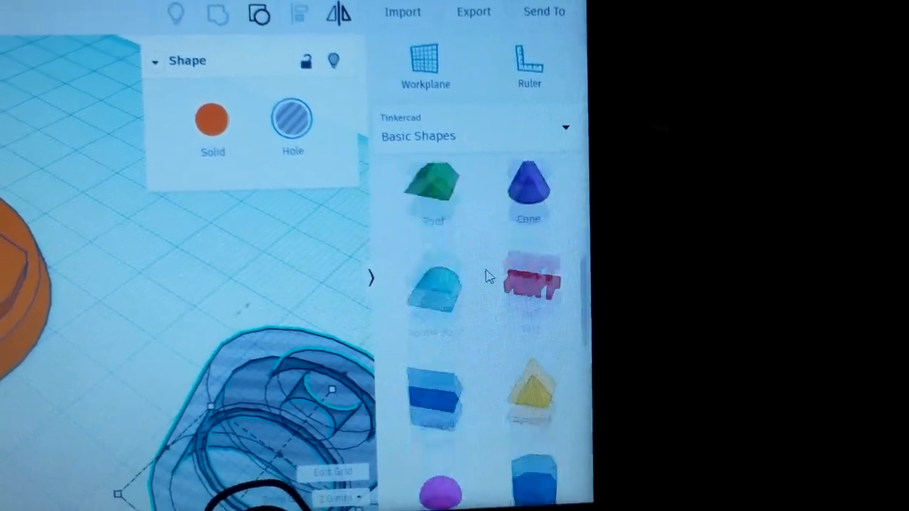
pyautogui.scroll(-3)
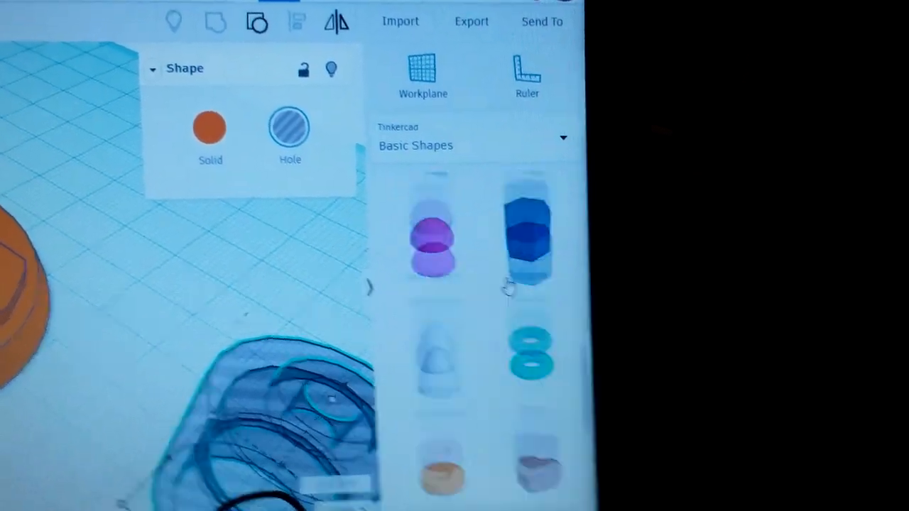
pyautogui.click(531, 153)
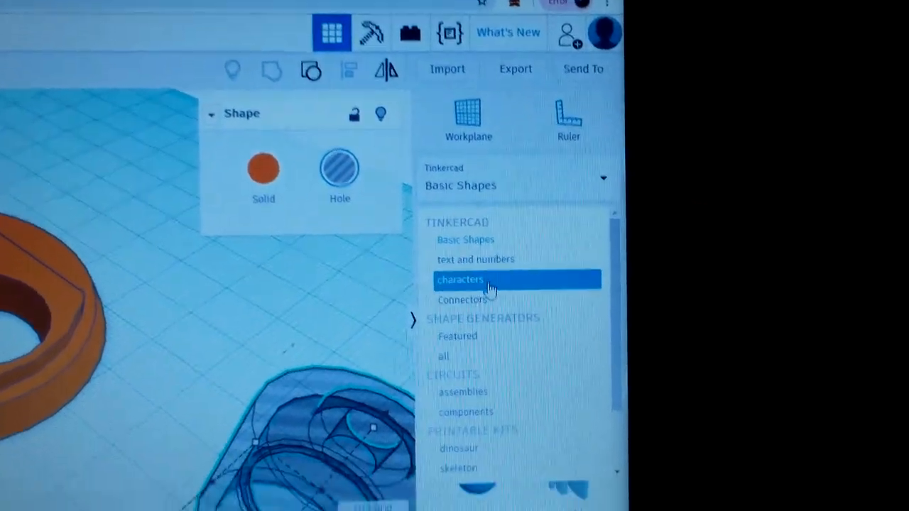
# - Choose Basic Shapes so box, cylinder, sphere and scribble are listed
pyautogui.click(462, 298)
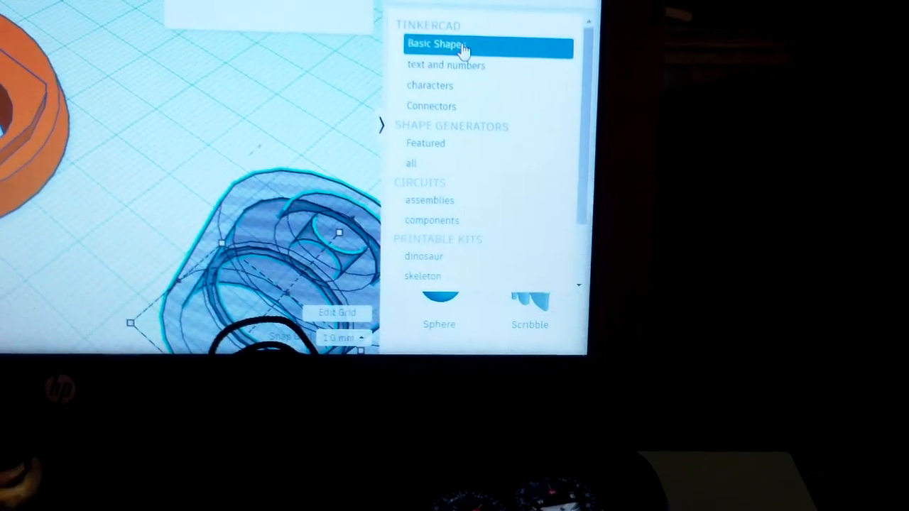
pyautogui.click(436, 43)
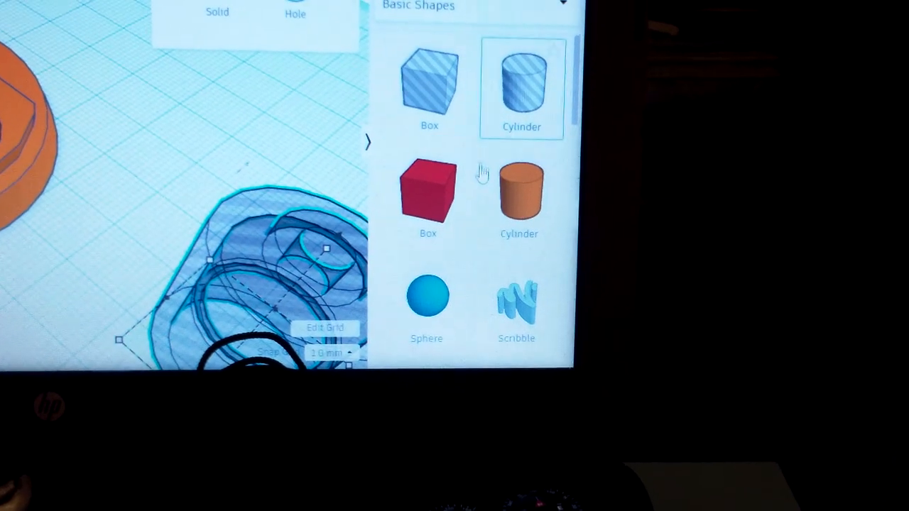
# - Place a new cylinder from Basic Shapes on the workplane and set it to Hole
pyautogui.click(518, 192)
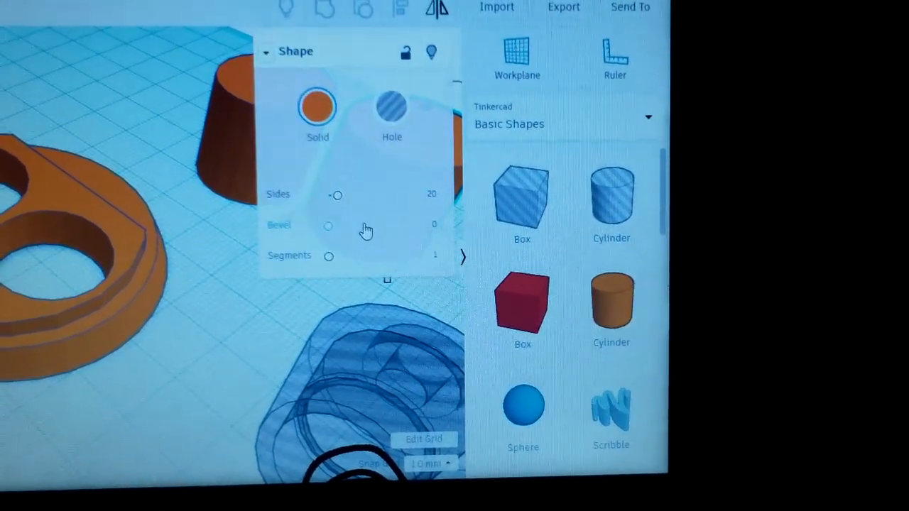
pyautogui.click(392, 111)
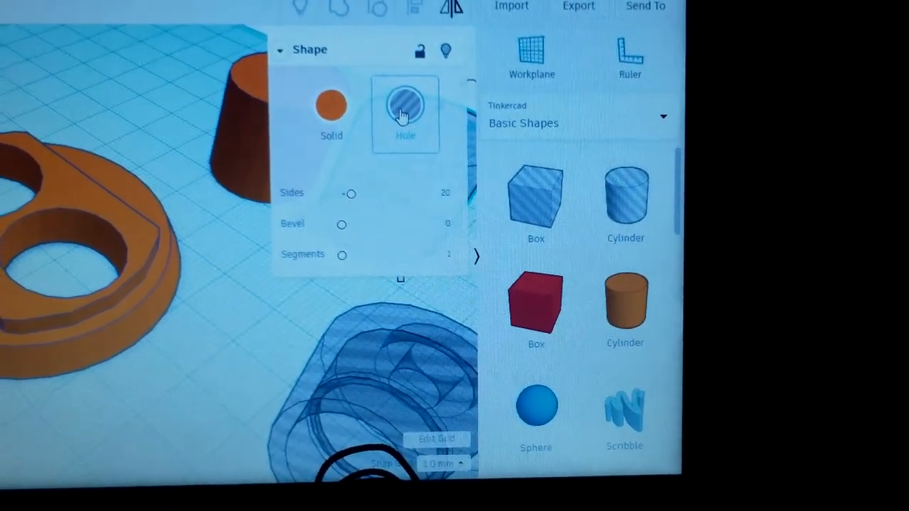